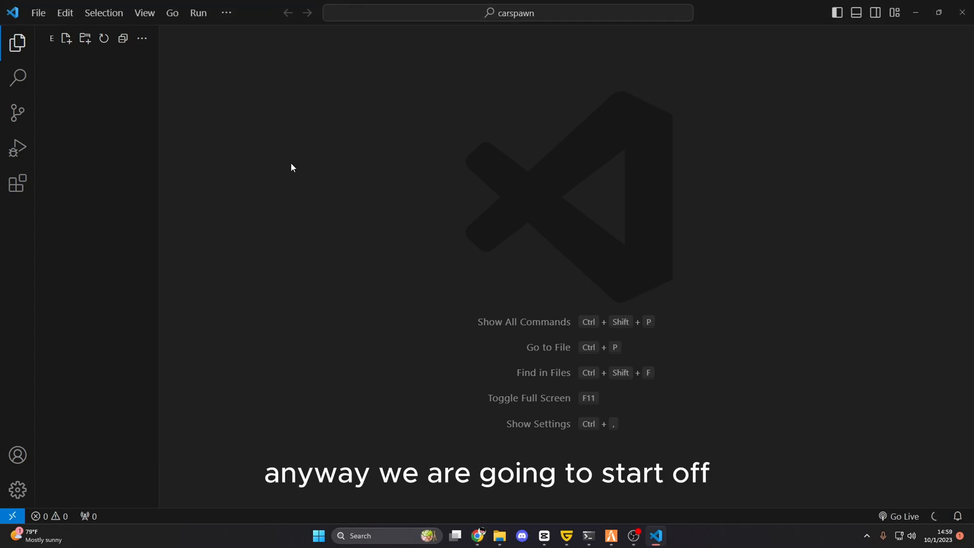
mouse_move(242, 141)
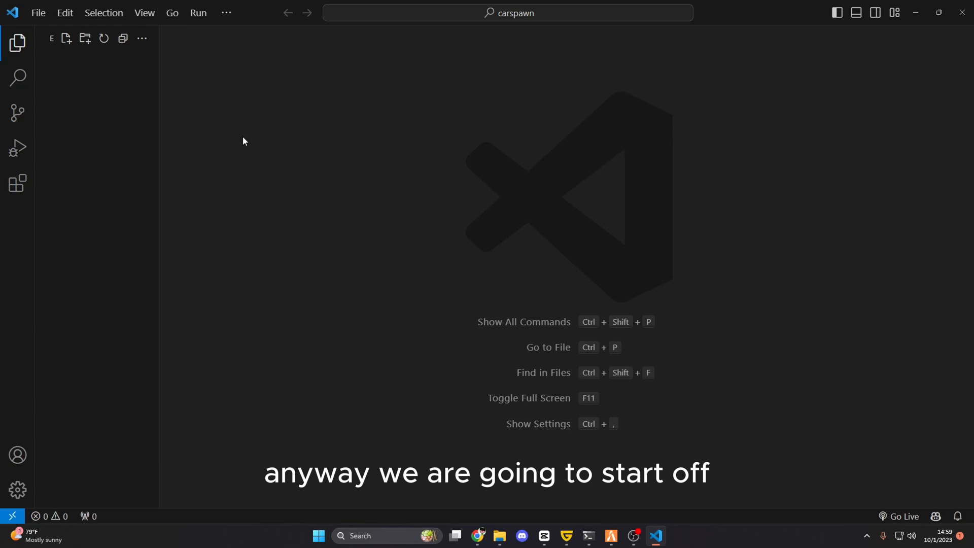
Create a new file named fxmanifest.lua in the carspawn folder.
left_click(66, 38)
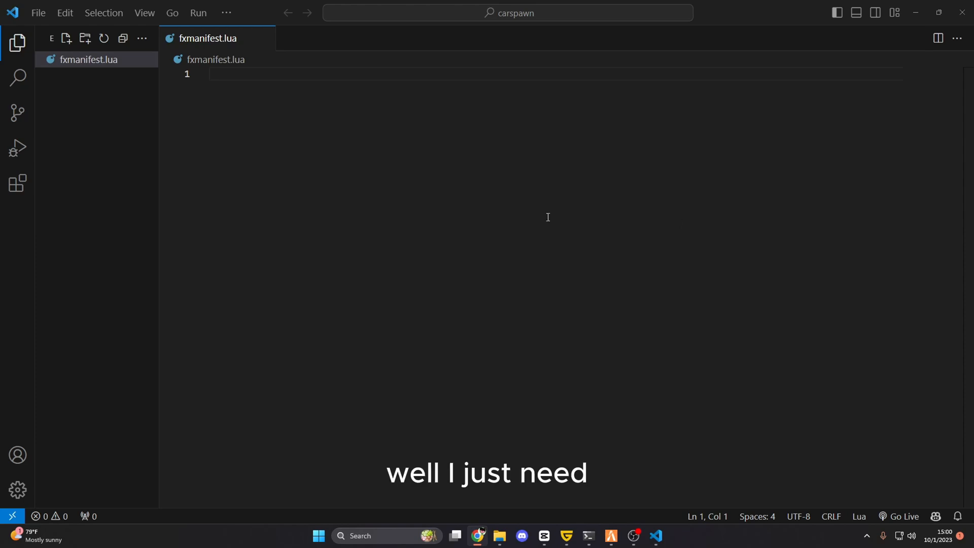
Write fx_version cerulean, games gta5 and client_script lines into fxmanifest.lua, then save and close.
type("fx")
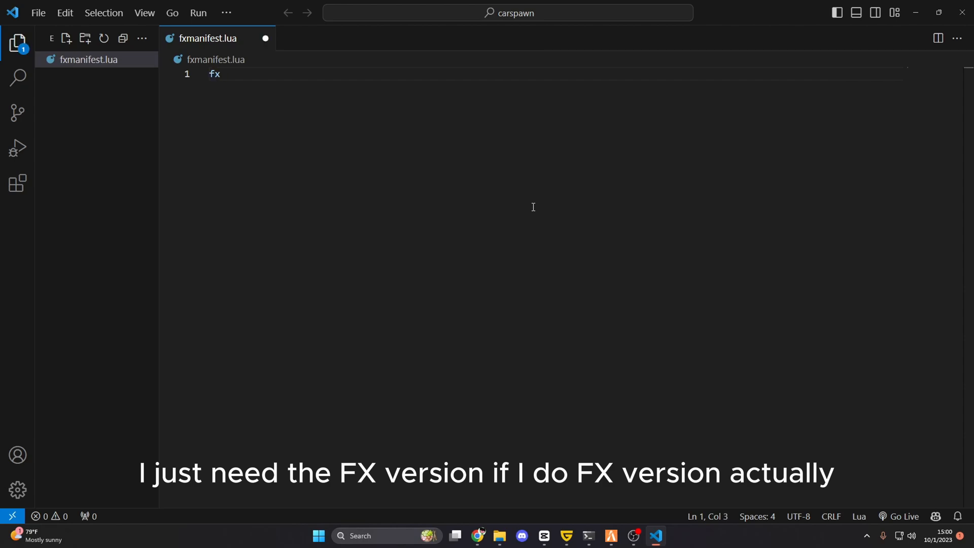
type("_version")
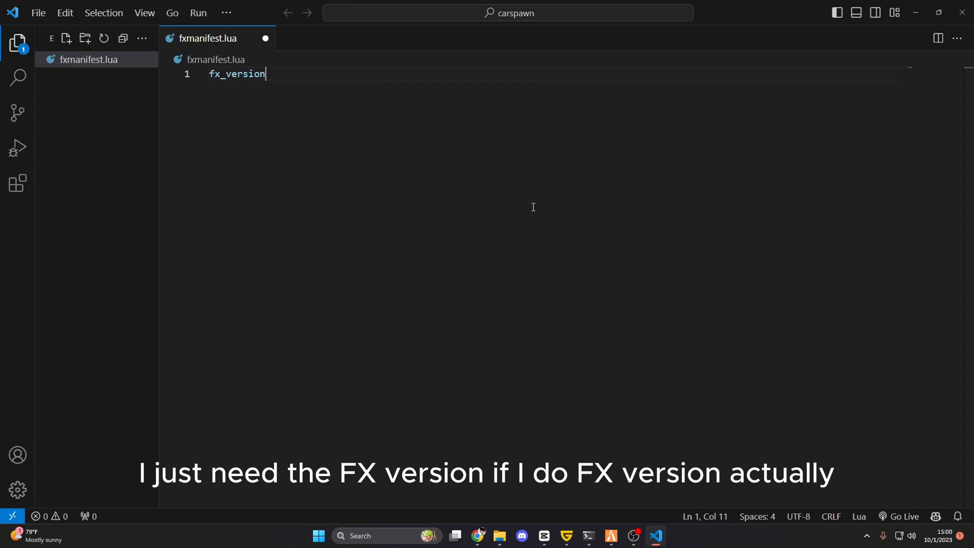
key("ctrl+a")
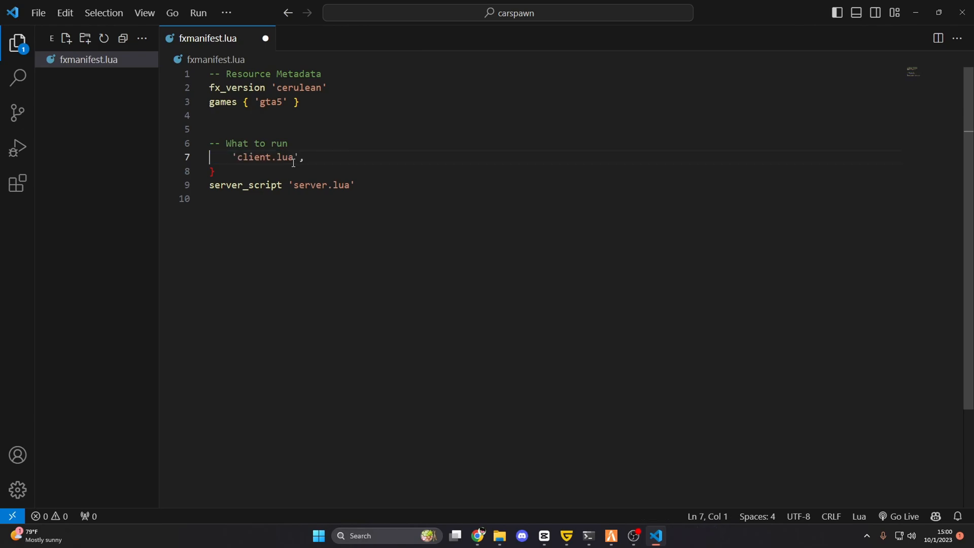
type("client_script")
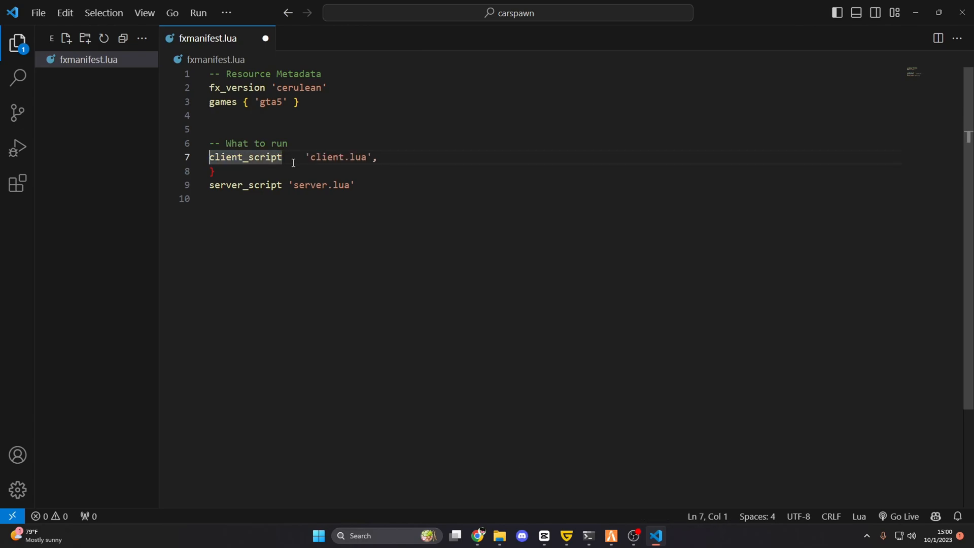
left_click(292, 157)
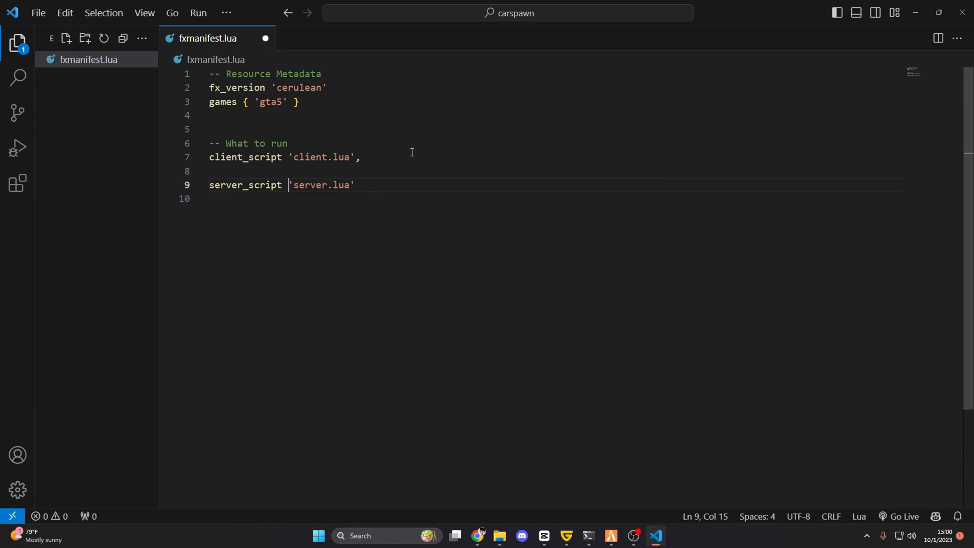
key("Backspace")
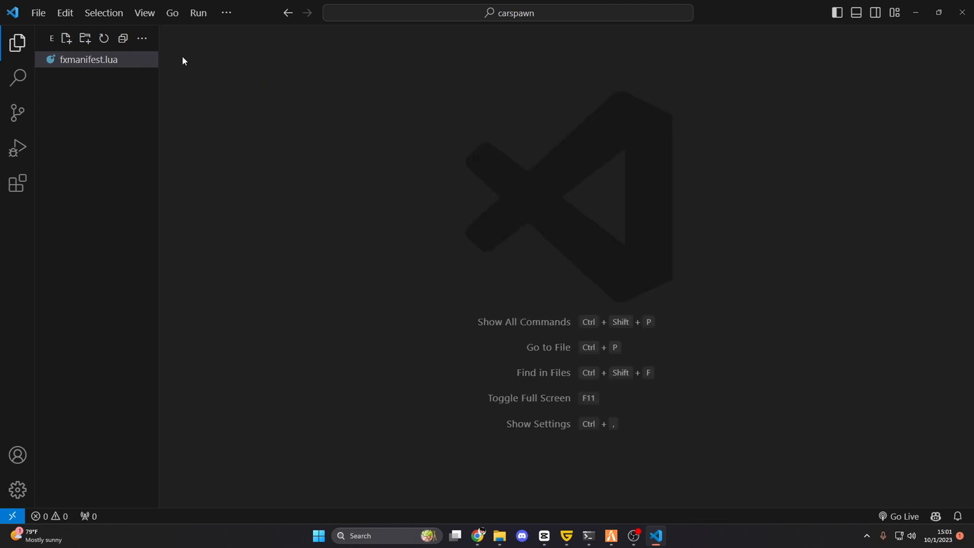
Open fxmanifest.lua and create a new client.lua file beside it.
left_click(88, 60)
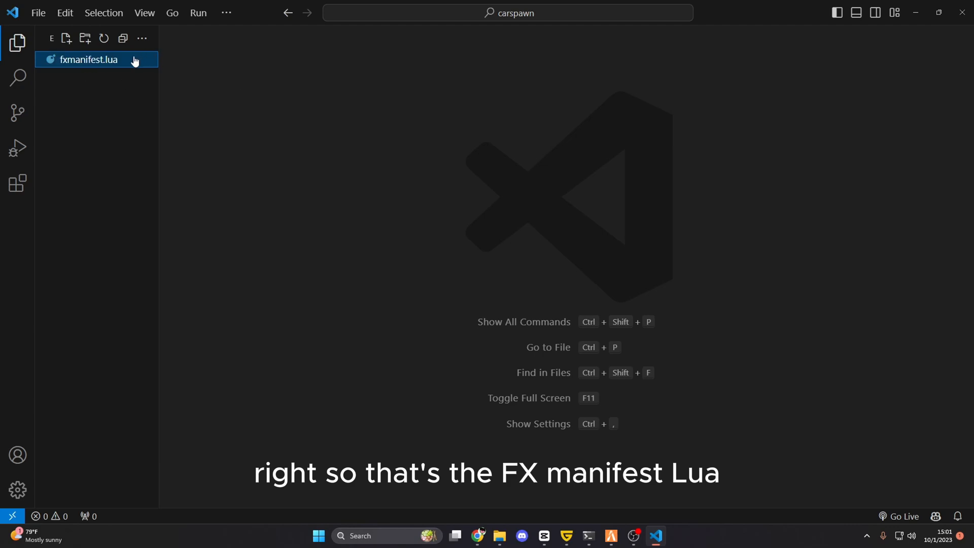
double_click(88, 60)
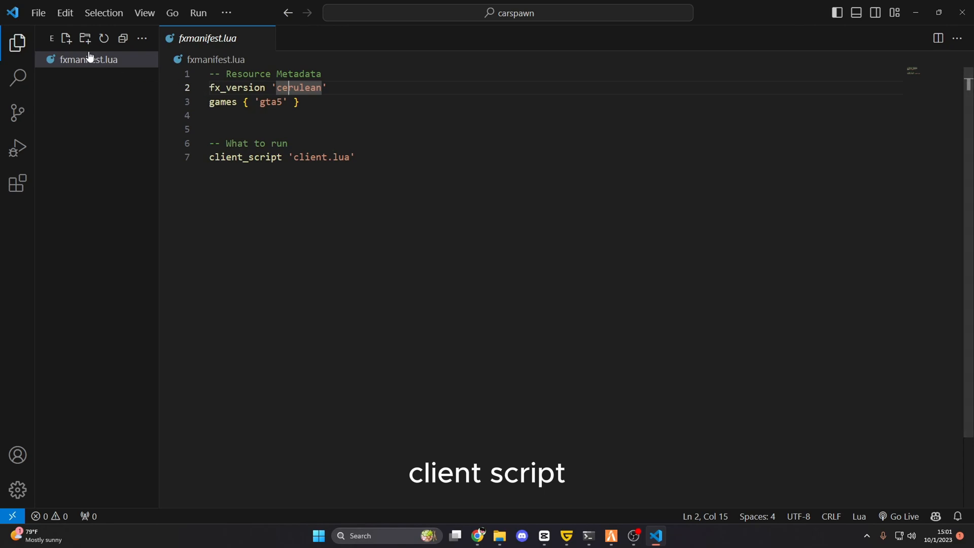
type("client.lua")
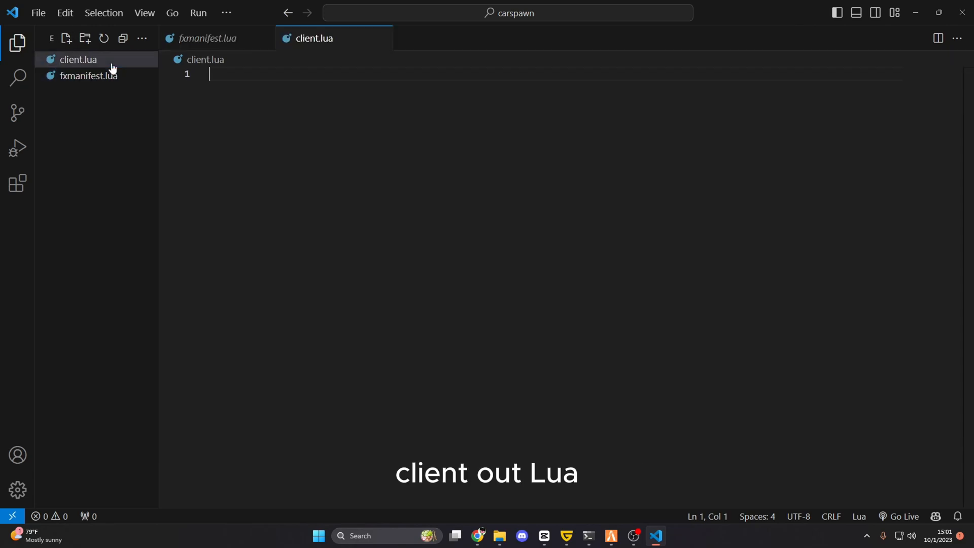
left_click(79, 59)
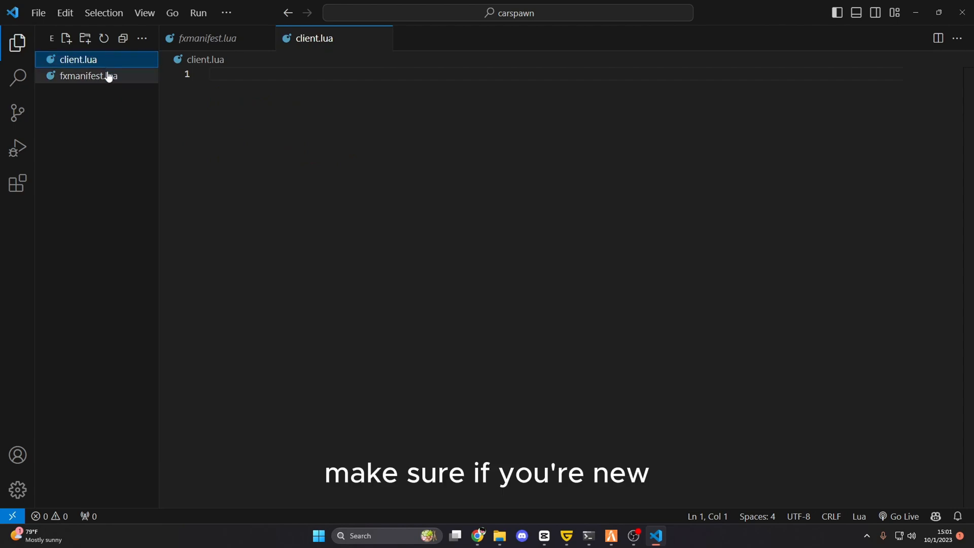
Keep the manifest's client_script path as client.lua and close the manifest.
left_click(89, 75)
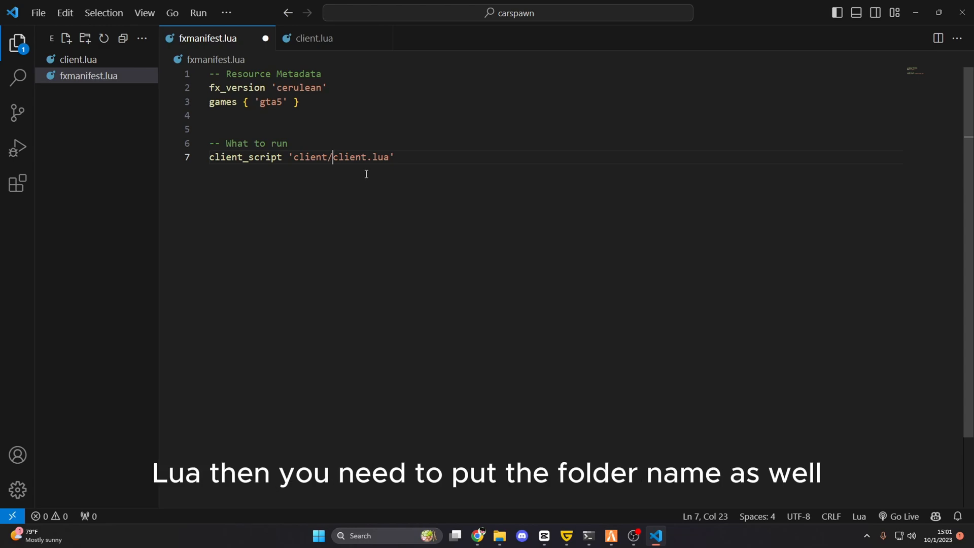
key("Backspace")
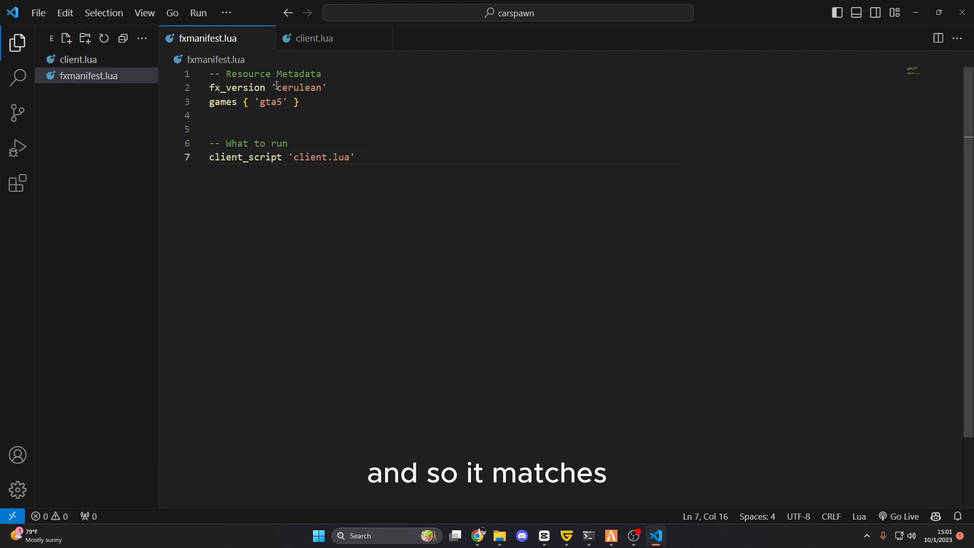
left_click(78, 60)
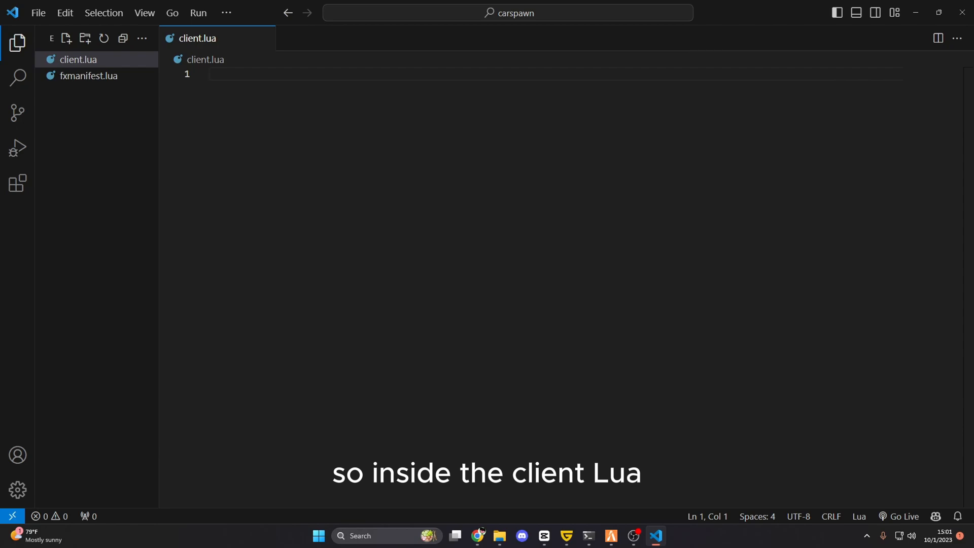
Register a 'car' command taking source, args and rawcommand in client.lua.
type("RegisterCommand")
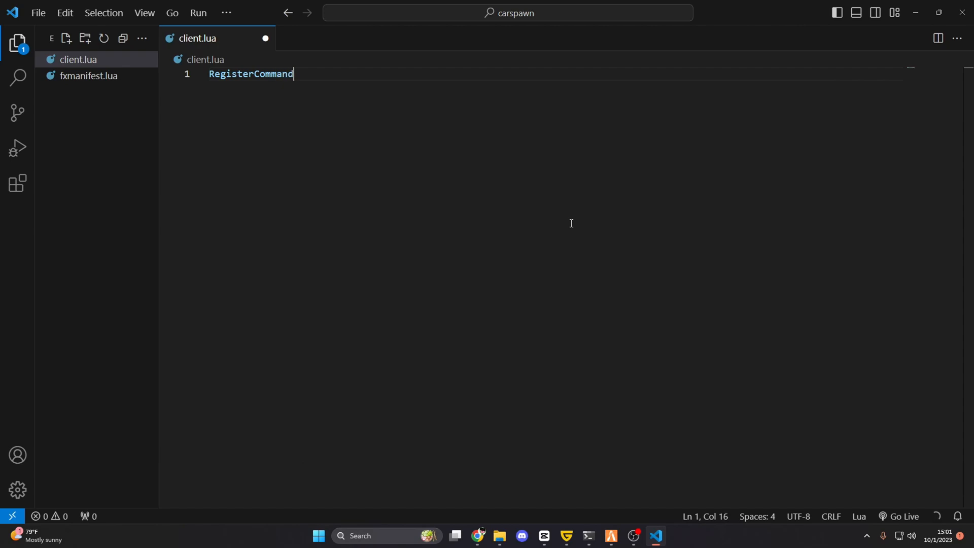
type("('')")
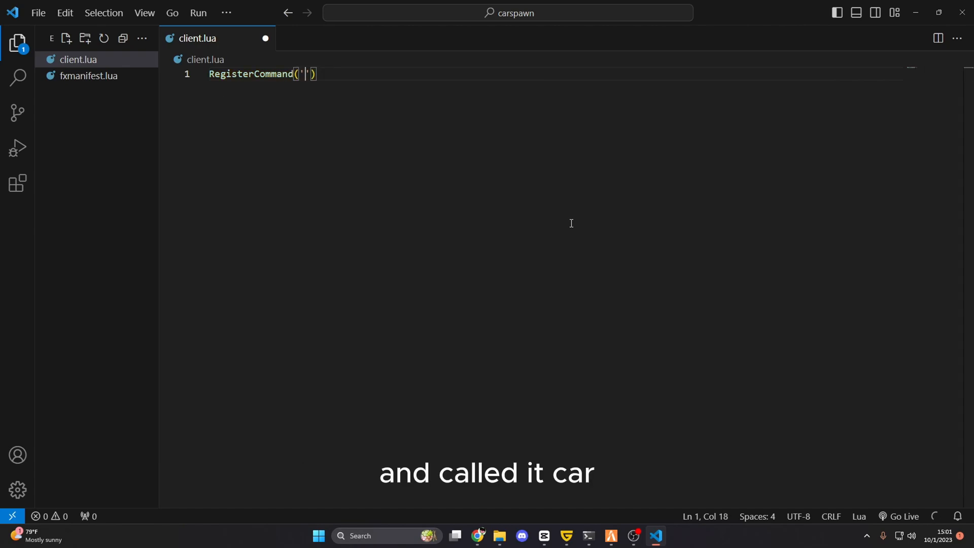
type("car',")
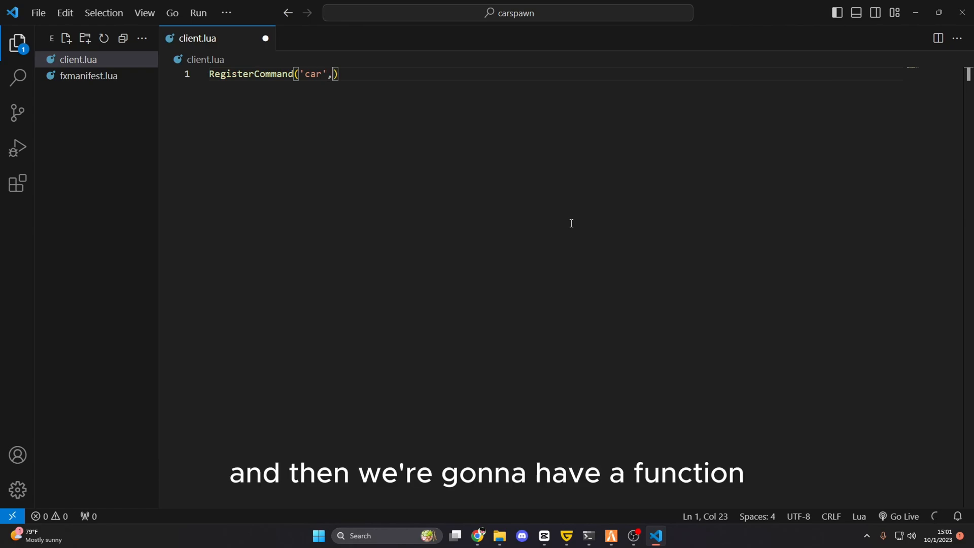
type("function()")
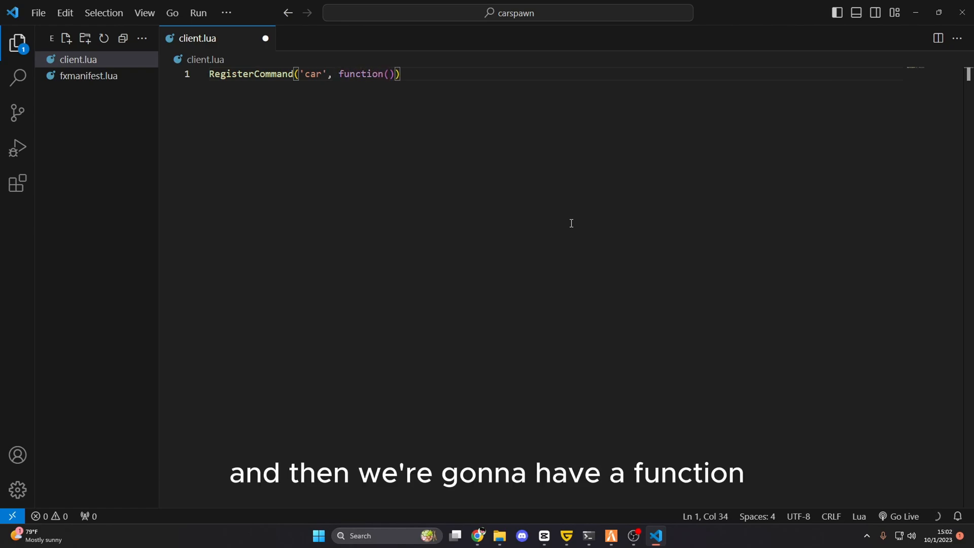
type("sour")
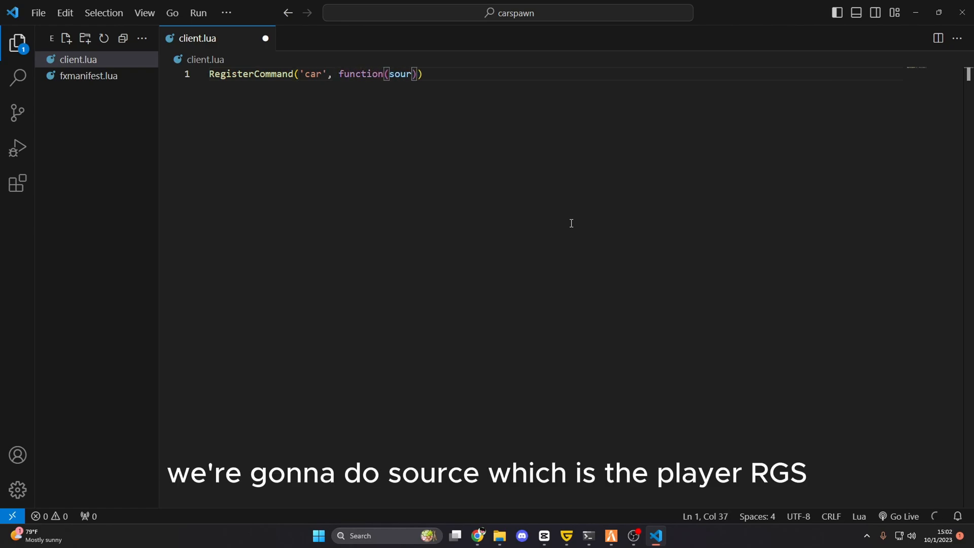
type("ce,")
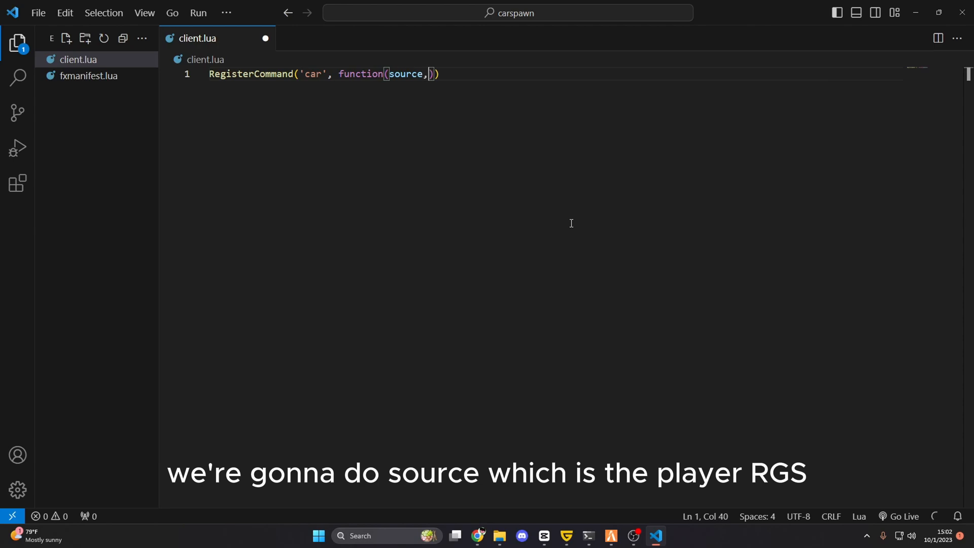
type("args, raw")
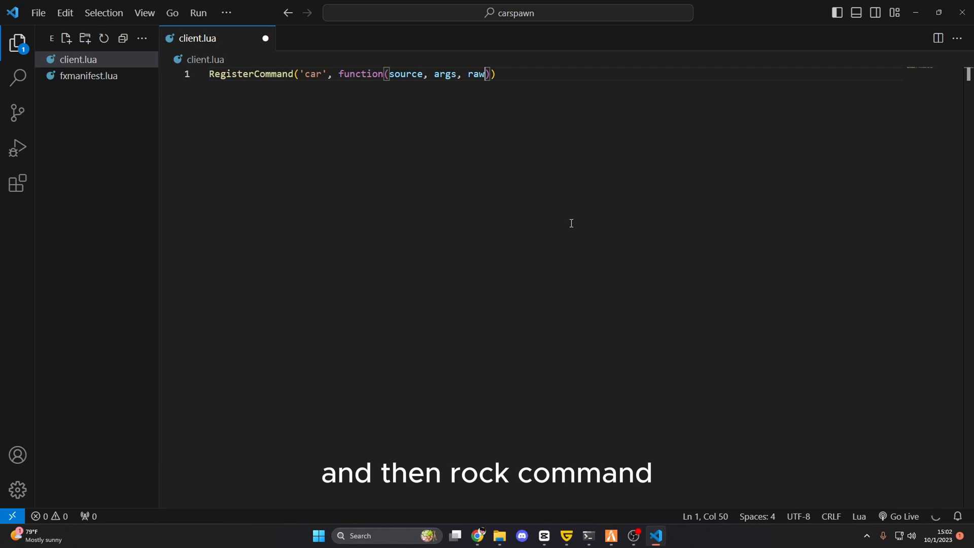
type("command")
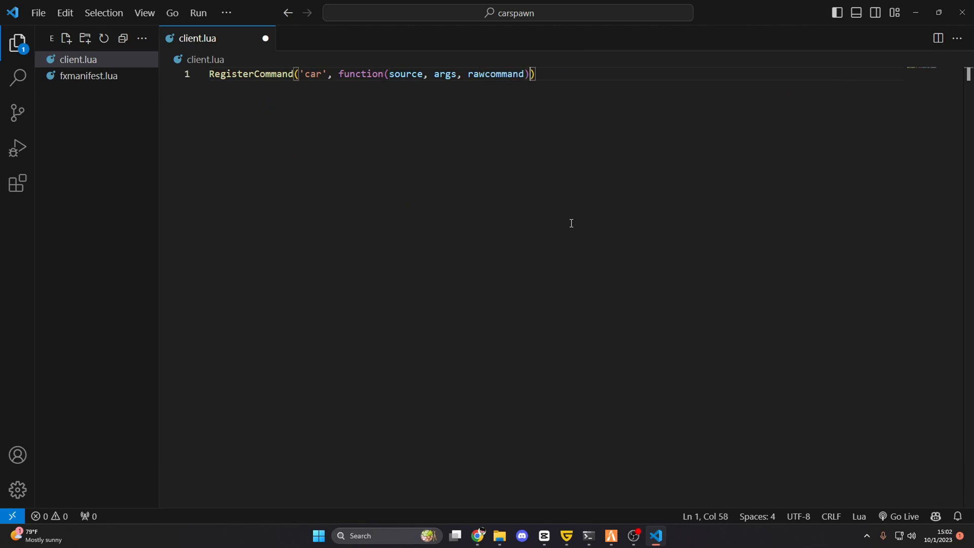
type("enbd")
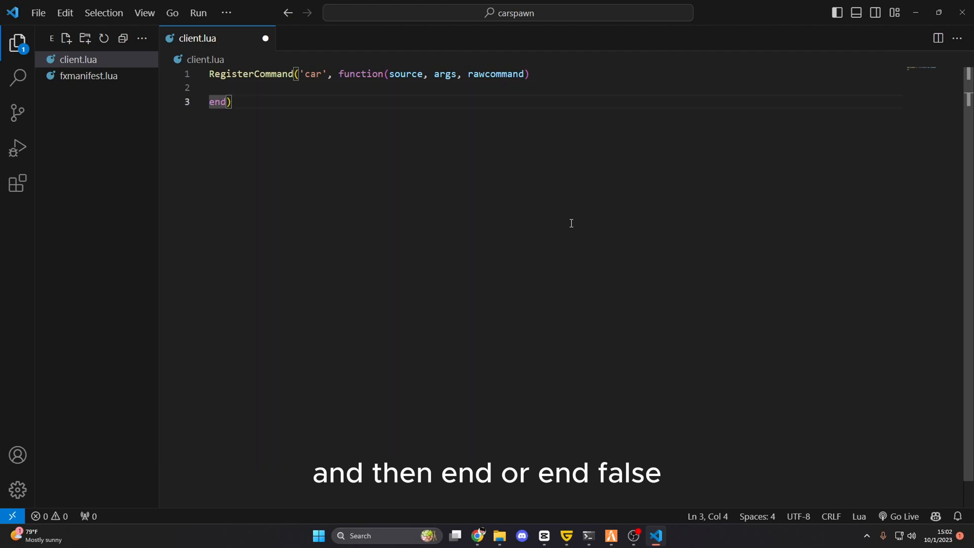
type(", false")
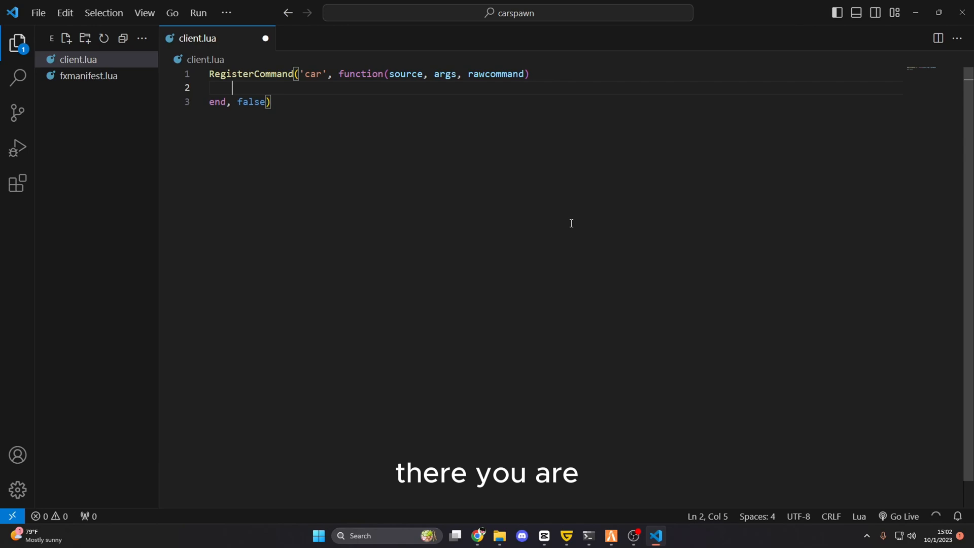
type("1")
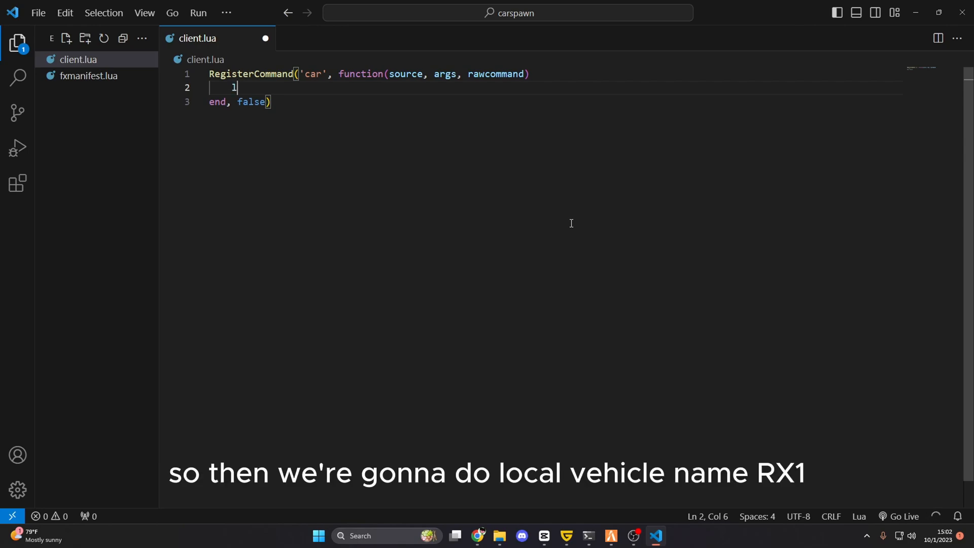
Default vehicleName to 'adder', request the model, and wait until it loads.
type("local vehicleName = args[1")
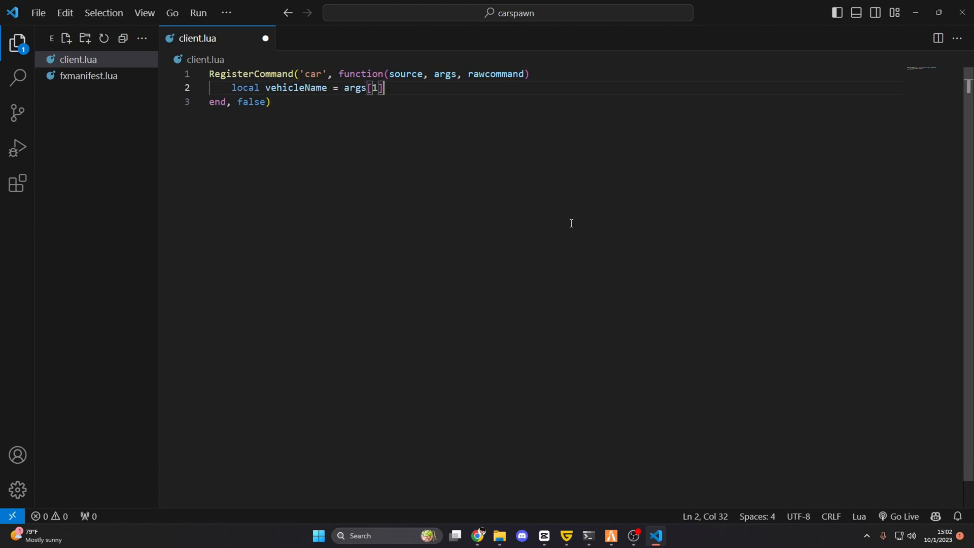
type("or 'adder'")
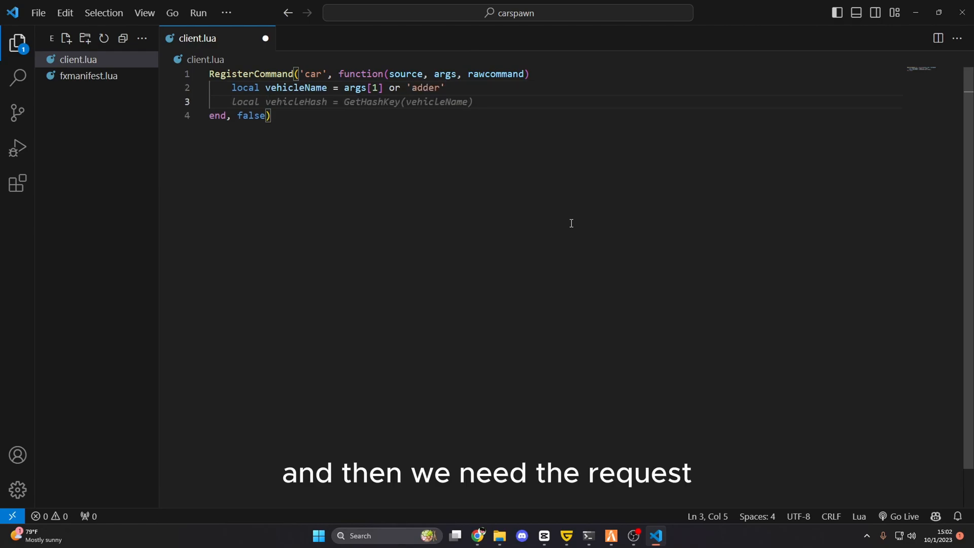
type("R")
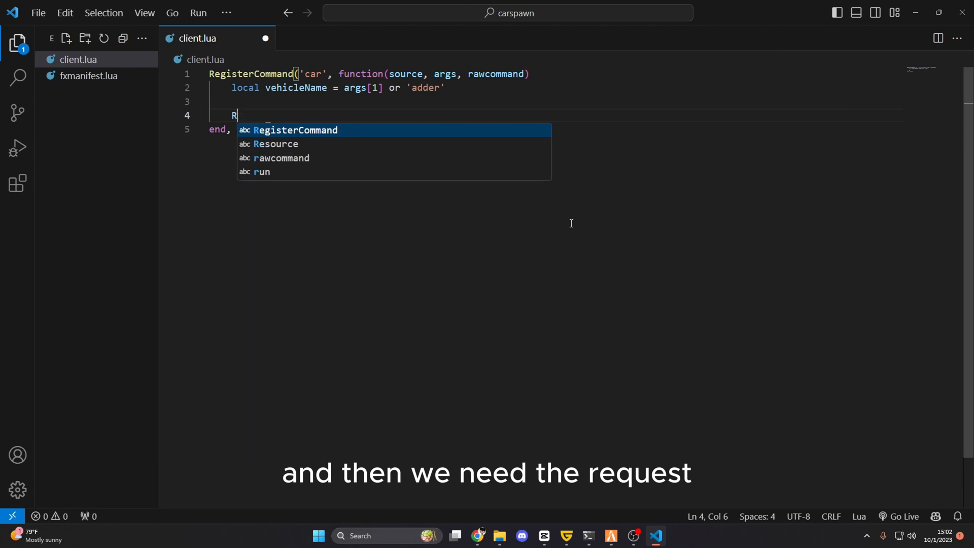
type("equestModel(vehicleName)")
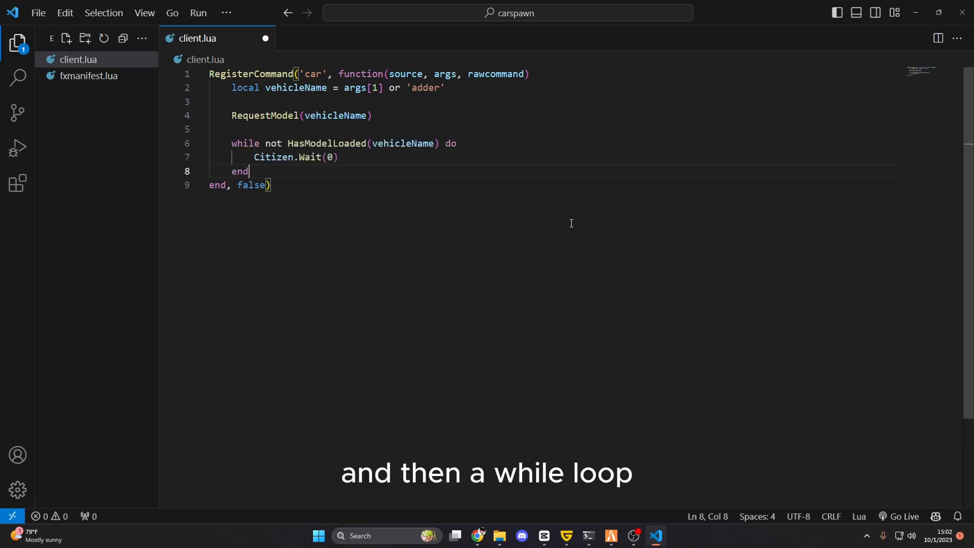
key("Enter")
type("local pos = GetEntityCoords(playerPed")
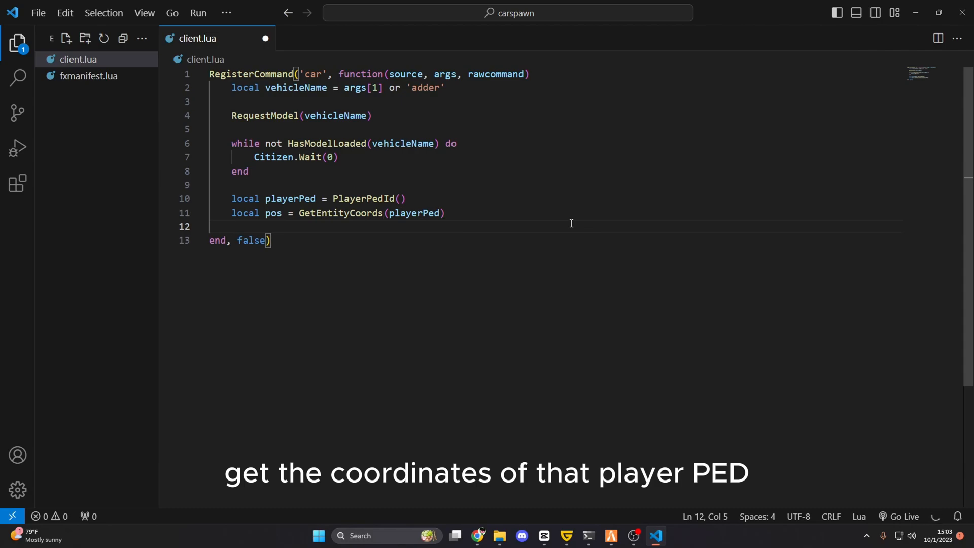
Add CreateVehicle, SetPedIntoVehicle, SetEntityAsNoLongerNeeded and SetModelAsNoLongerNeeded lines, then save client.lua.
type("local vehicle = CreateVehicle(vehicleName, pos.x, pos.y, pos.z, GetEntityHeading(playerPed), true, false)")
type("SetPedIntoVehicle(playerPed, vehicle, -1)")
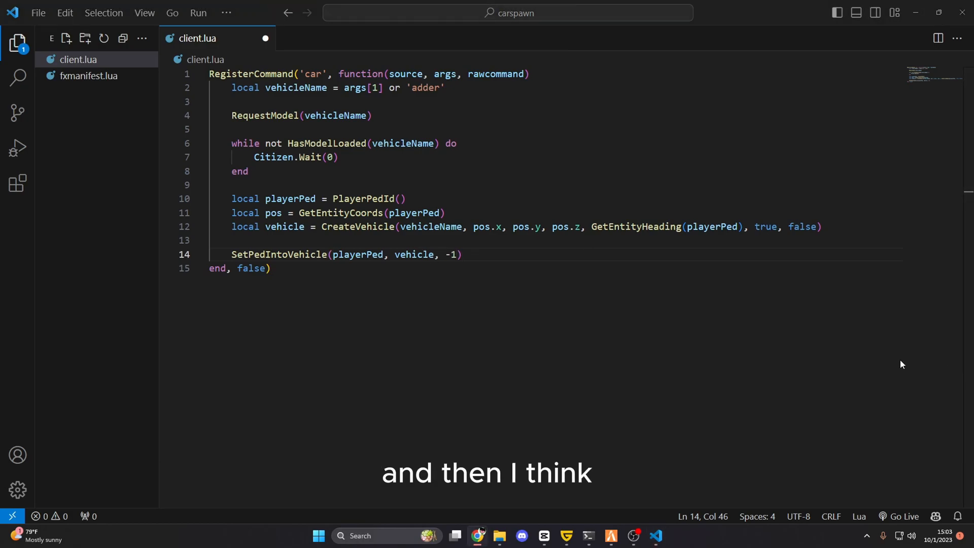
left_click(477, 255)
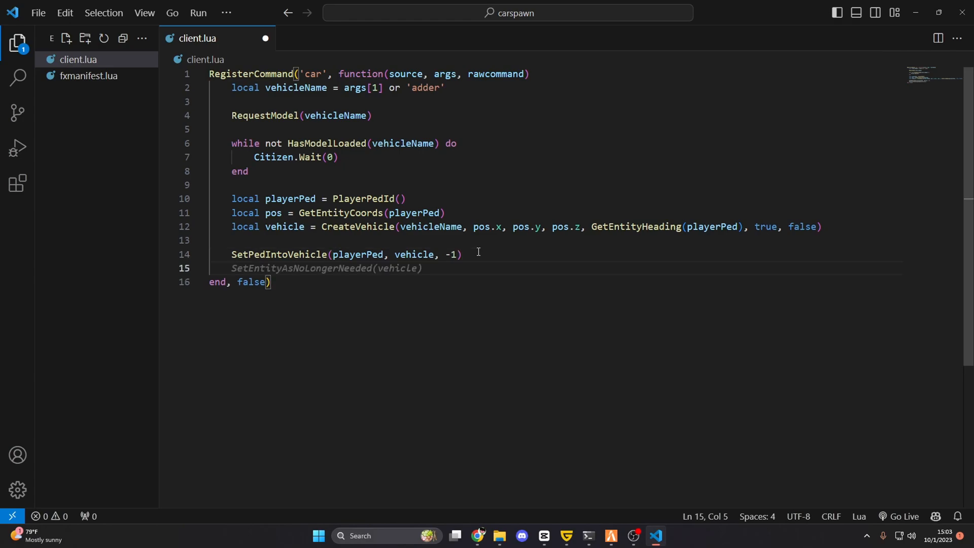
key("enter")
type("SetModelAsNoLongerNeeded(vehicleName)")
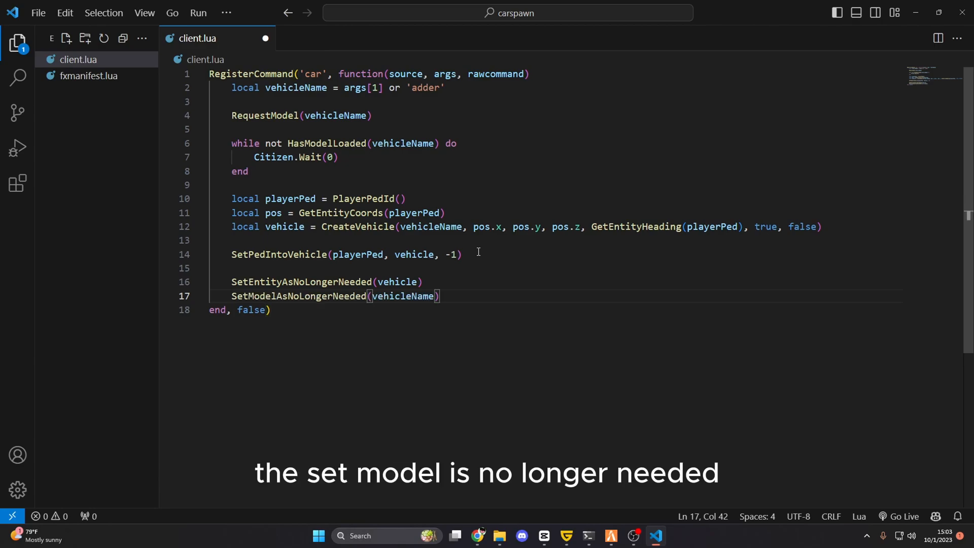
key("Enter")
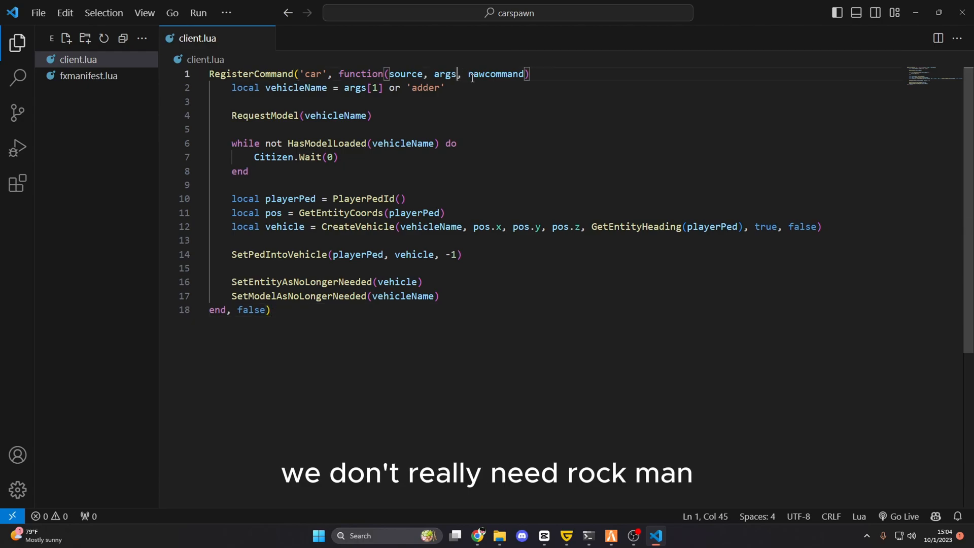
Delete the rawcommand parameter from the car command's function signature.
double_click(496, 74)
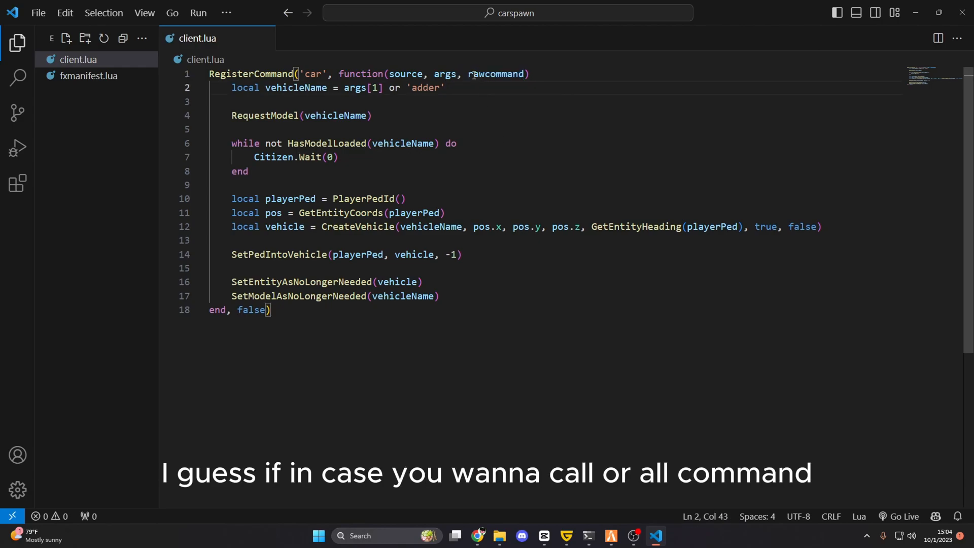
double_click(496, 74)
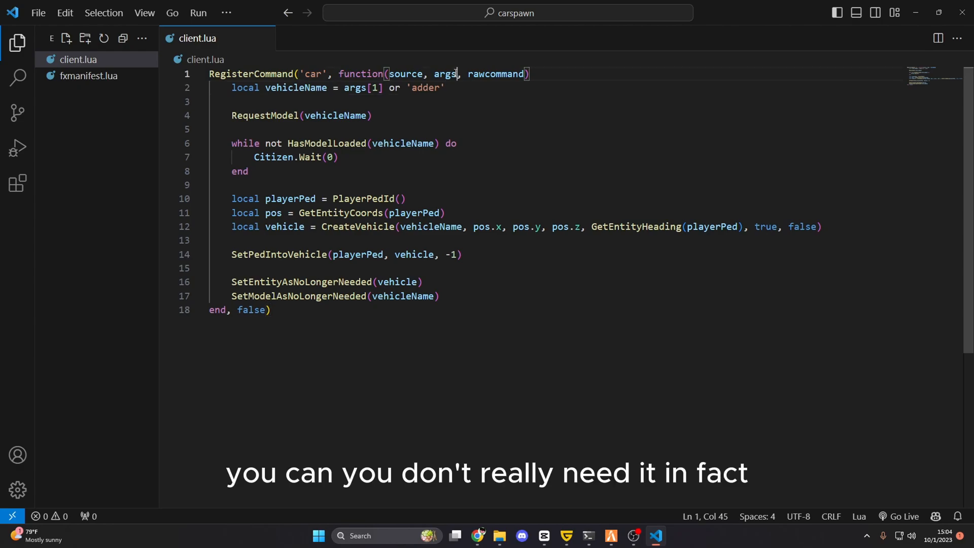
key("BackSpace")
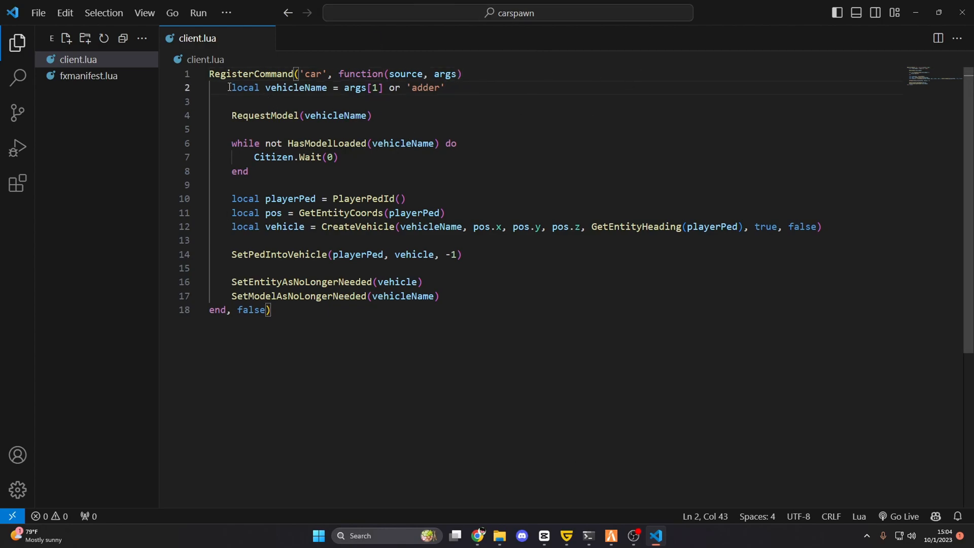
left_click_drag(231, 88, 445, 88)
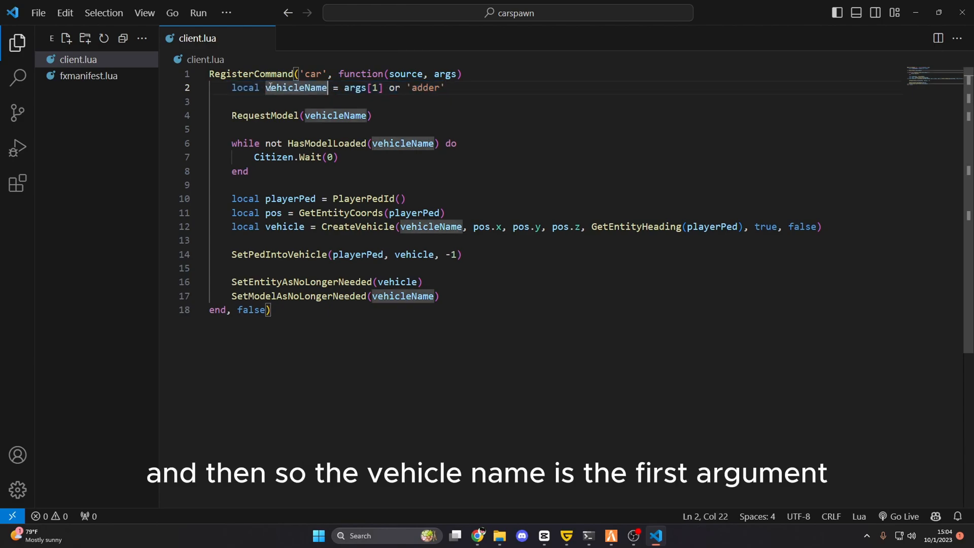
double_click(354, 86)
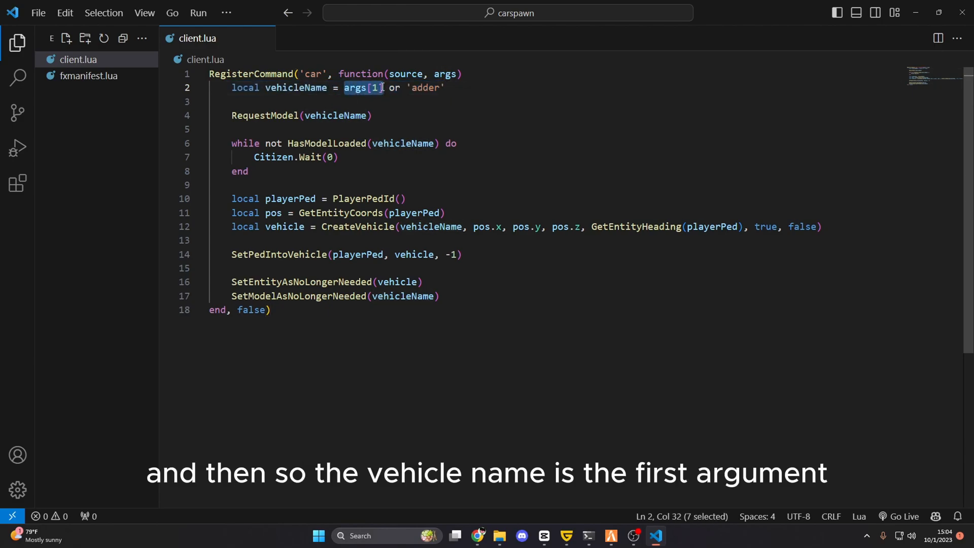
mouse_move(385, 96)
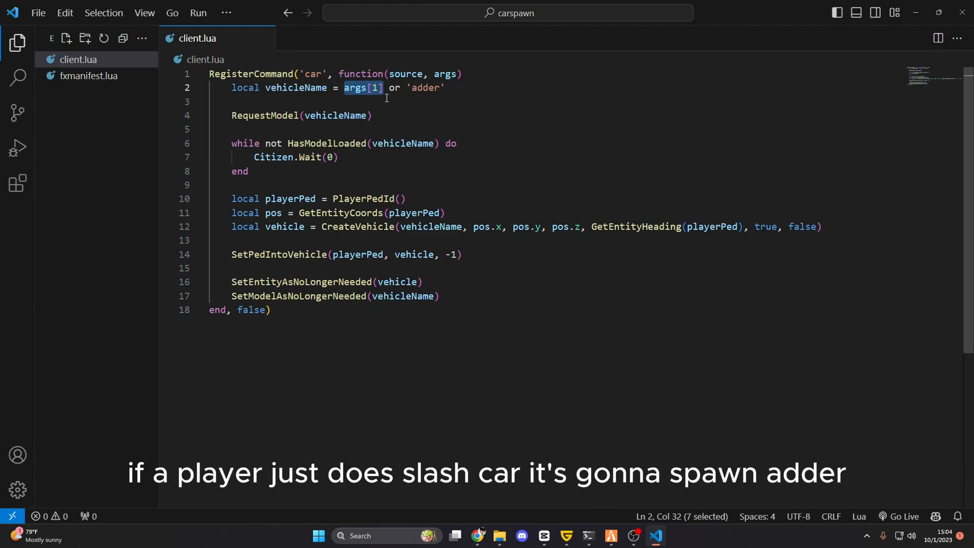
mouse_move(459, 97)
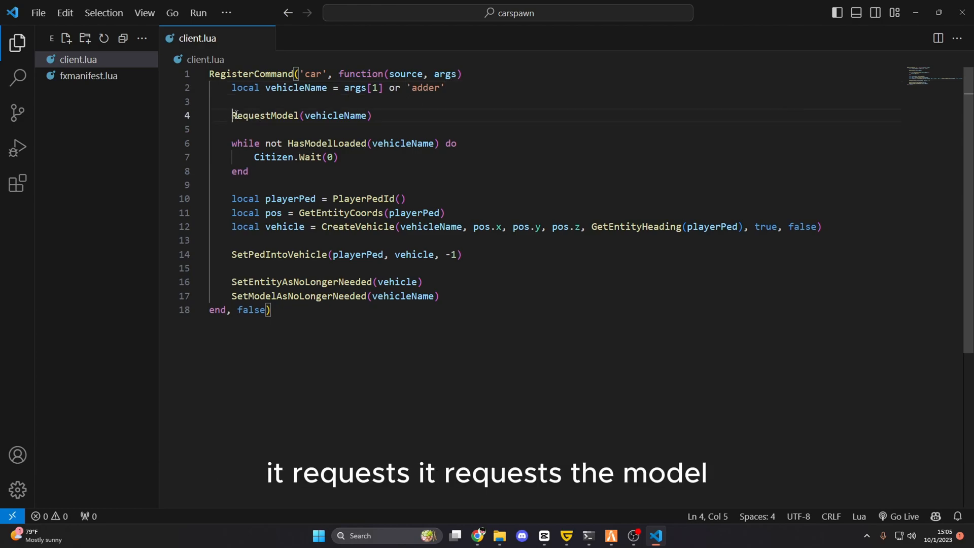
double_click(265, 116)
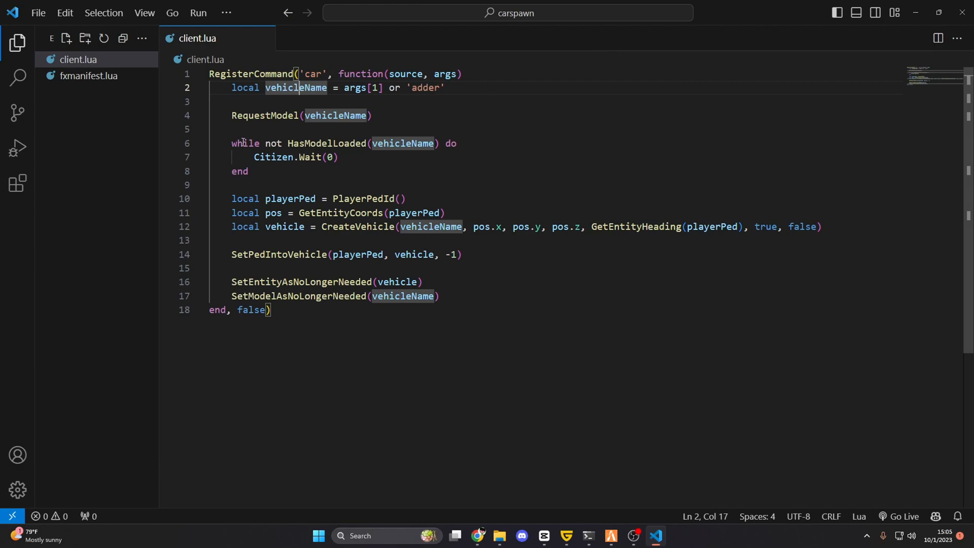
left_click(247, 143)
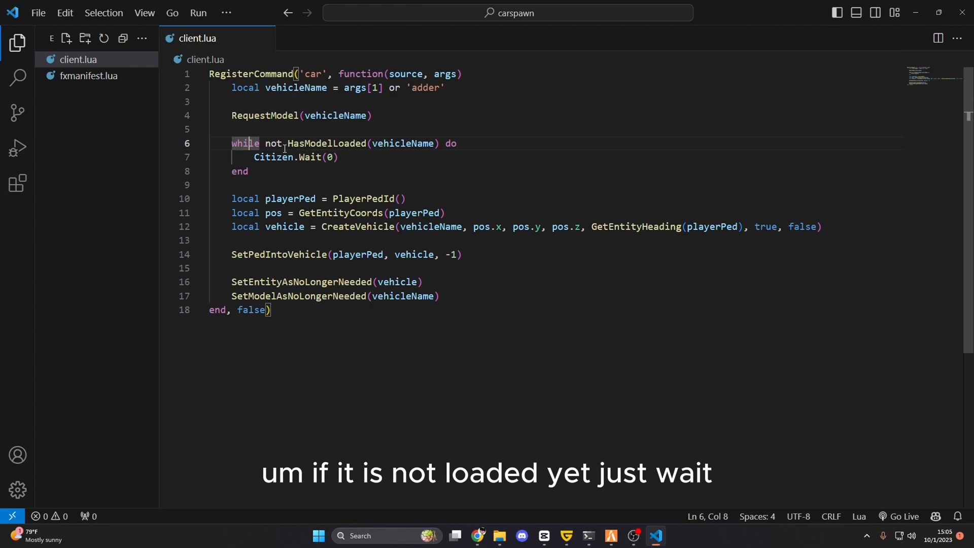
left_click(329, 156)
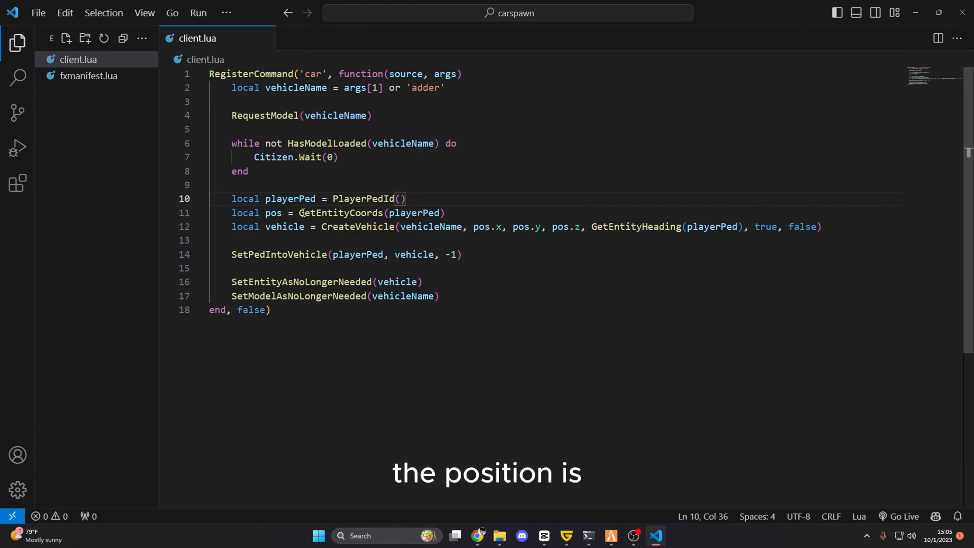
left_click_drag(299, 212, 444, 212)
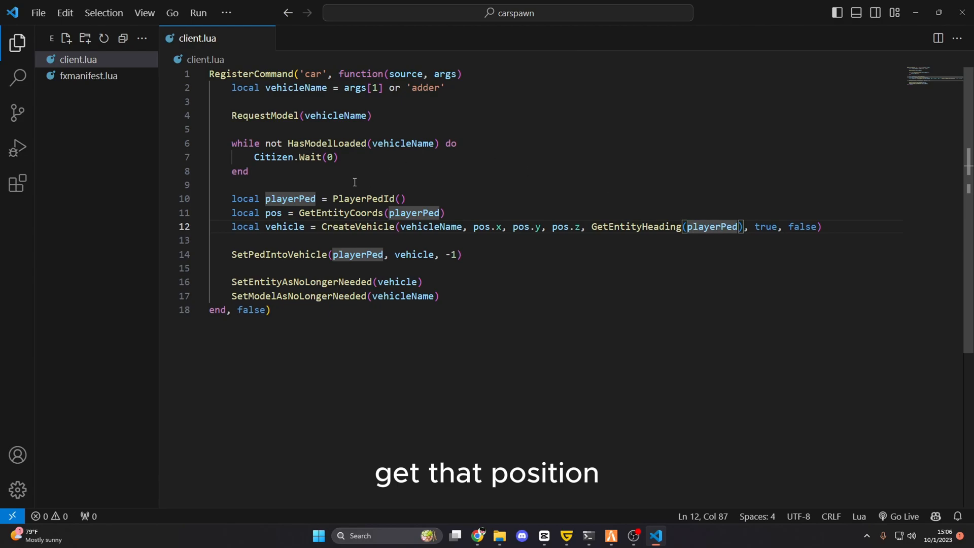
left_click(282, 199)
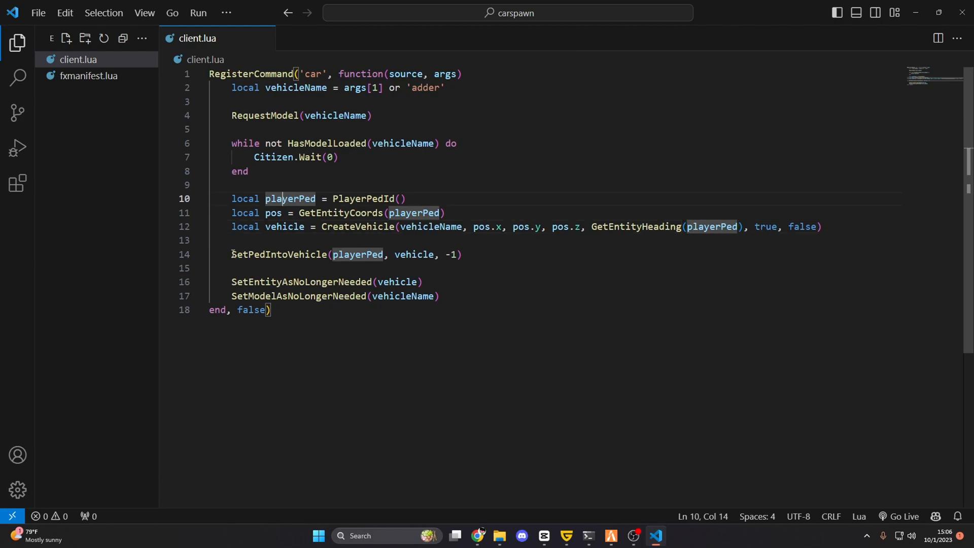
double_click(255, 254)
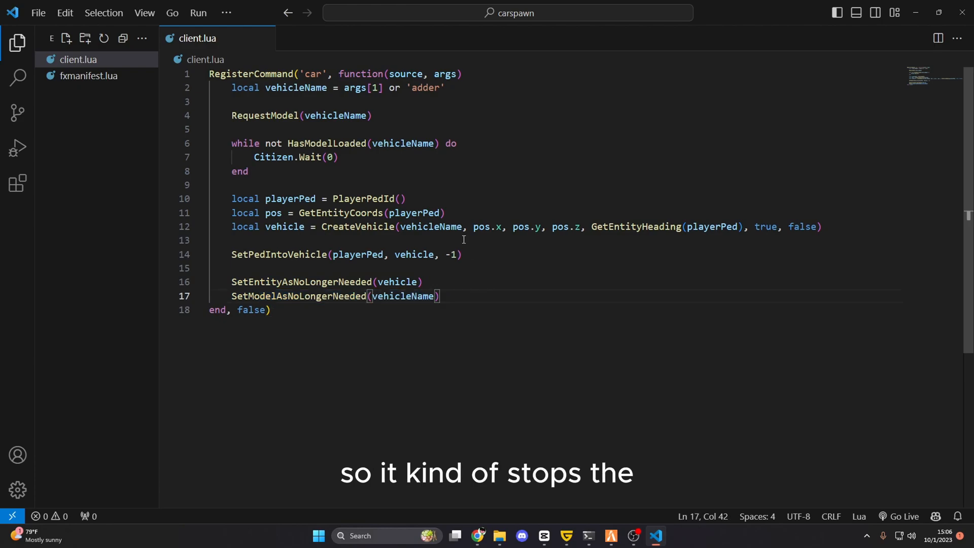
mouse_move(355, 175)
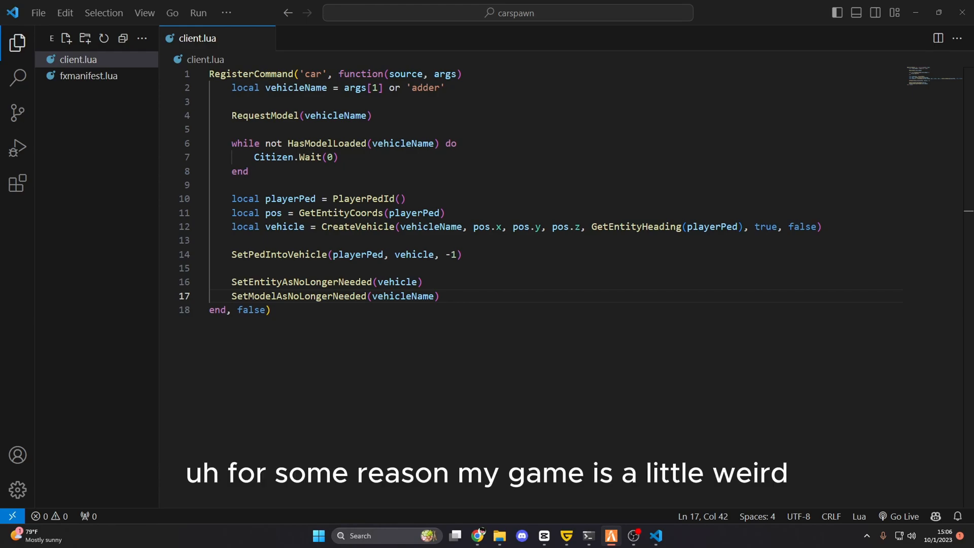
left_click(319, 535)
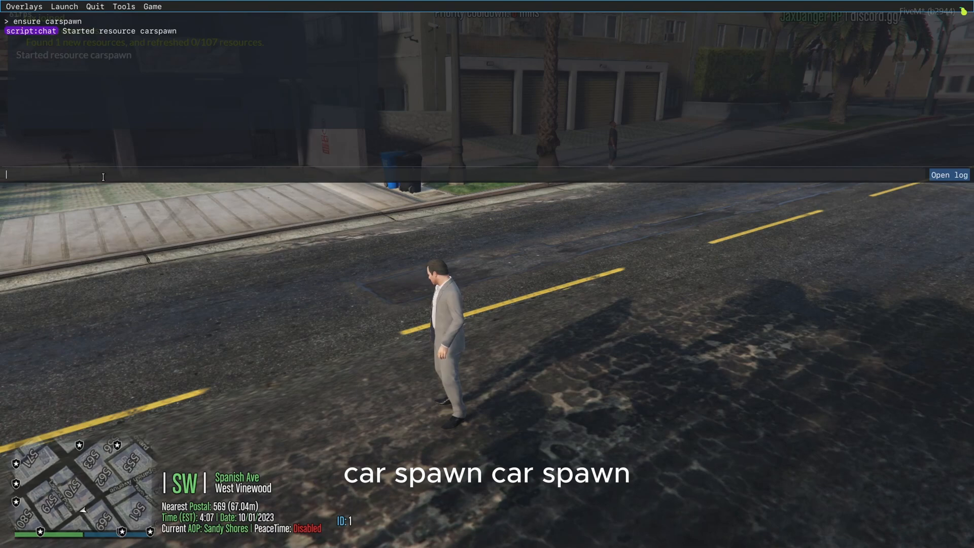
Run /car in FiveM chat to spawn the default Adder.
type("/car")
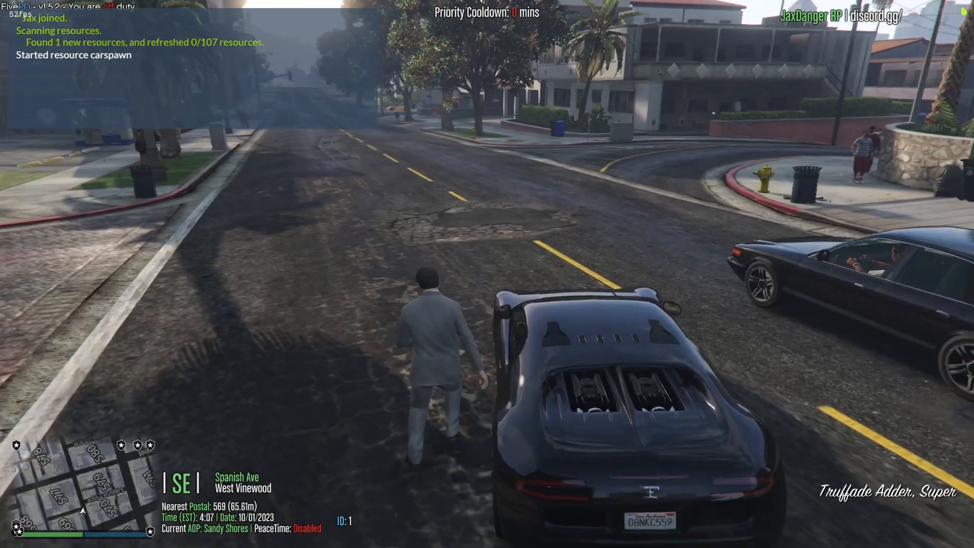
type("/car")
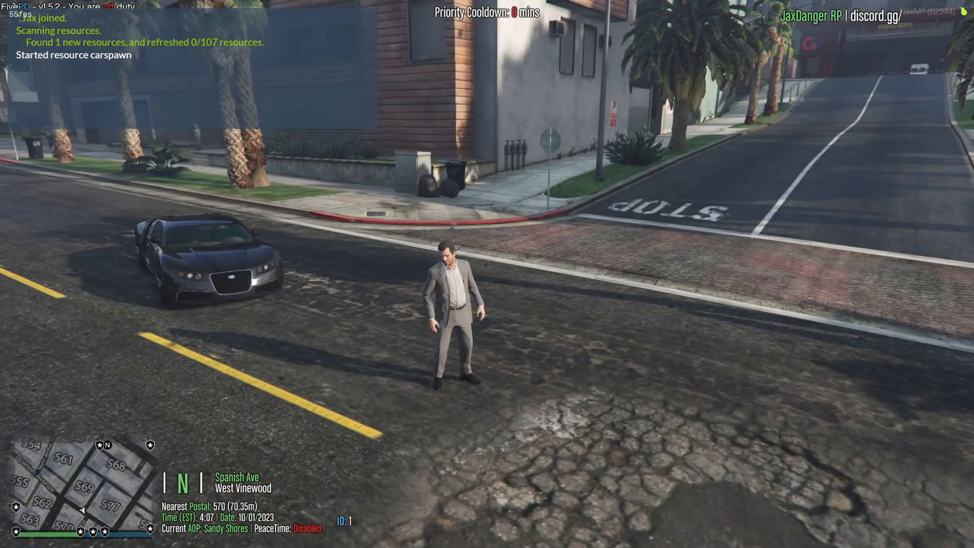
Try /car issi, then check the Vehicle Spawner's Compacts list for Issi's model name, issi2.
type("/car issi")
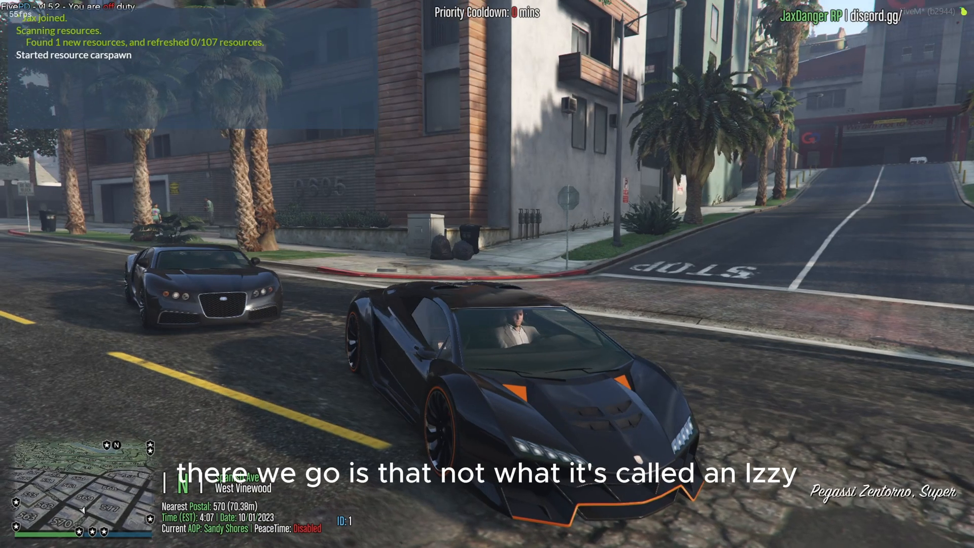
key("m")
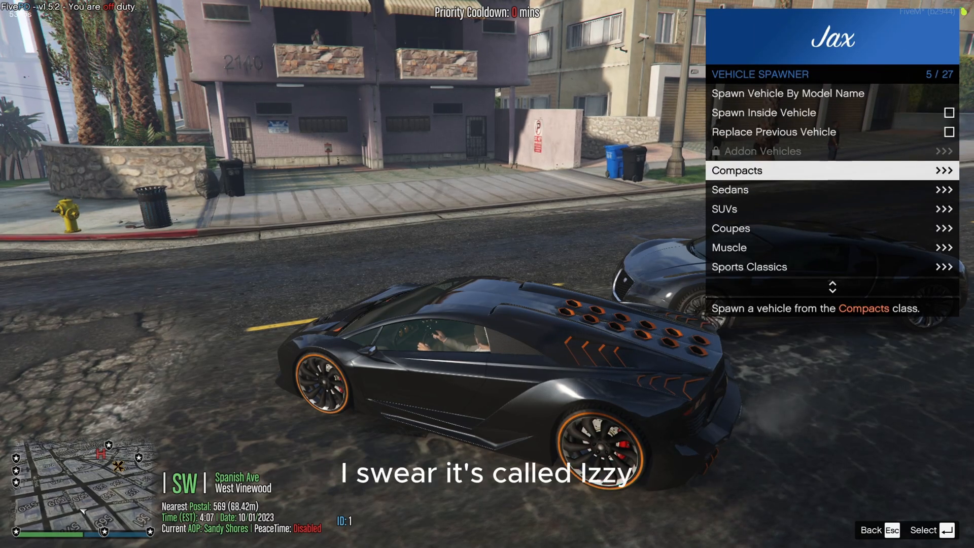
left_click(737, 170)
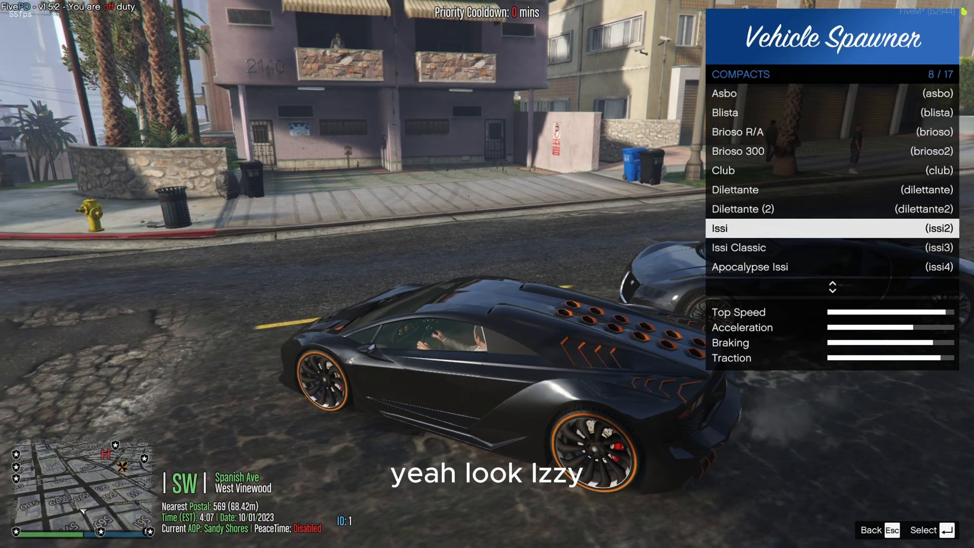